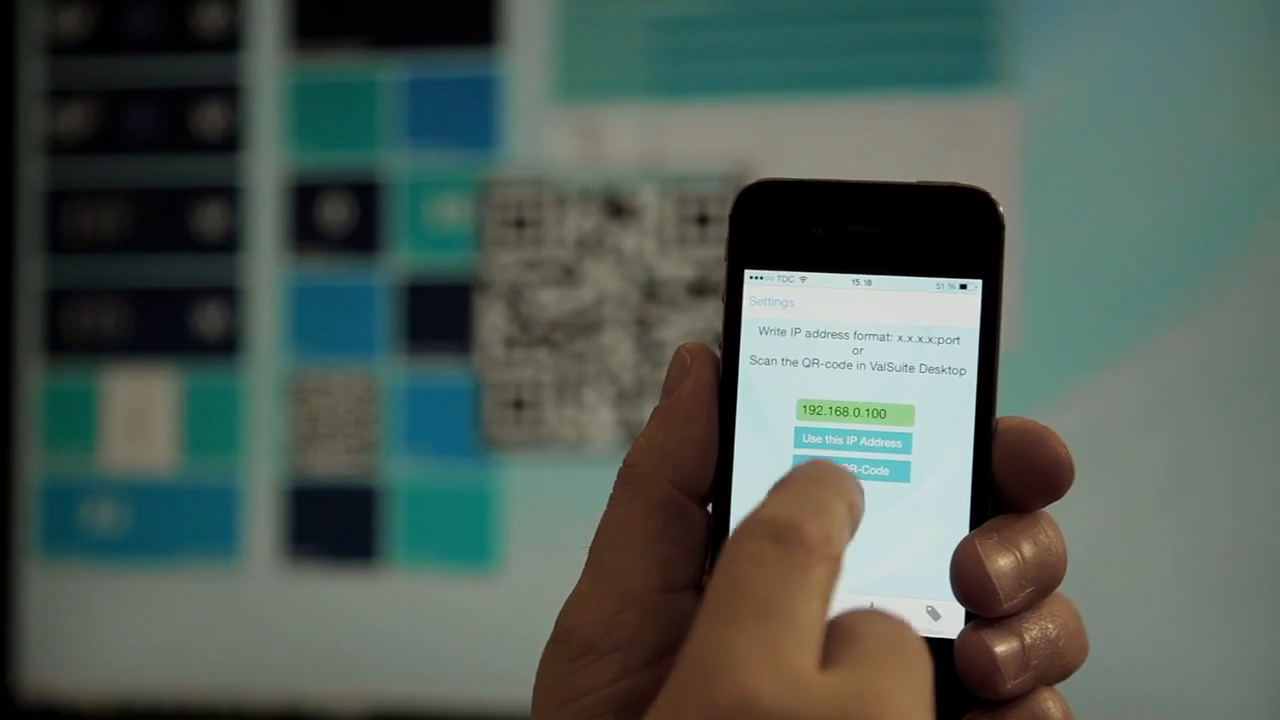
- Scan the desktop's QR code from the app, view session Reports, then detect loggers via Start Logger
{"action": "left_click", "coordinate": [852, 471]}
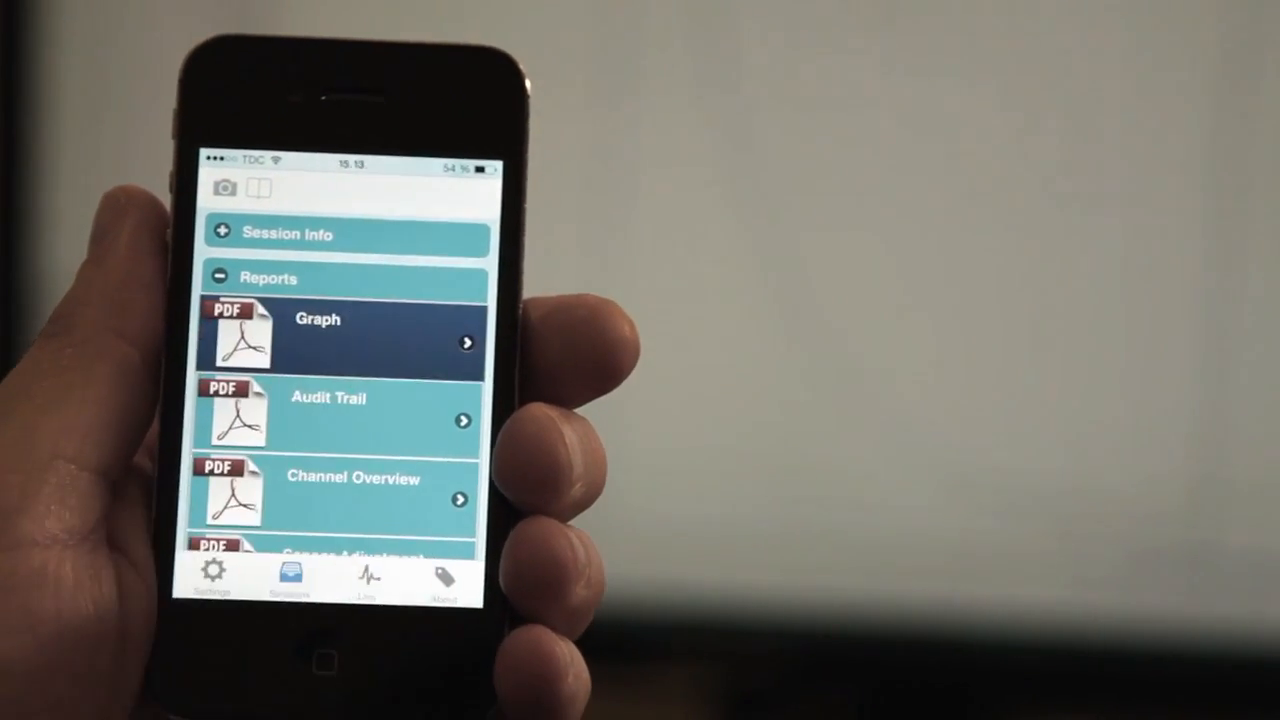
{"action": "left_click", "coordinate": [340, 335]}
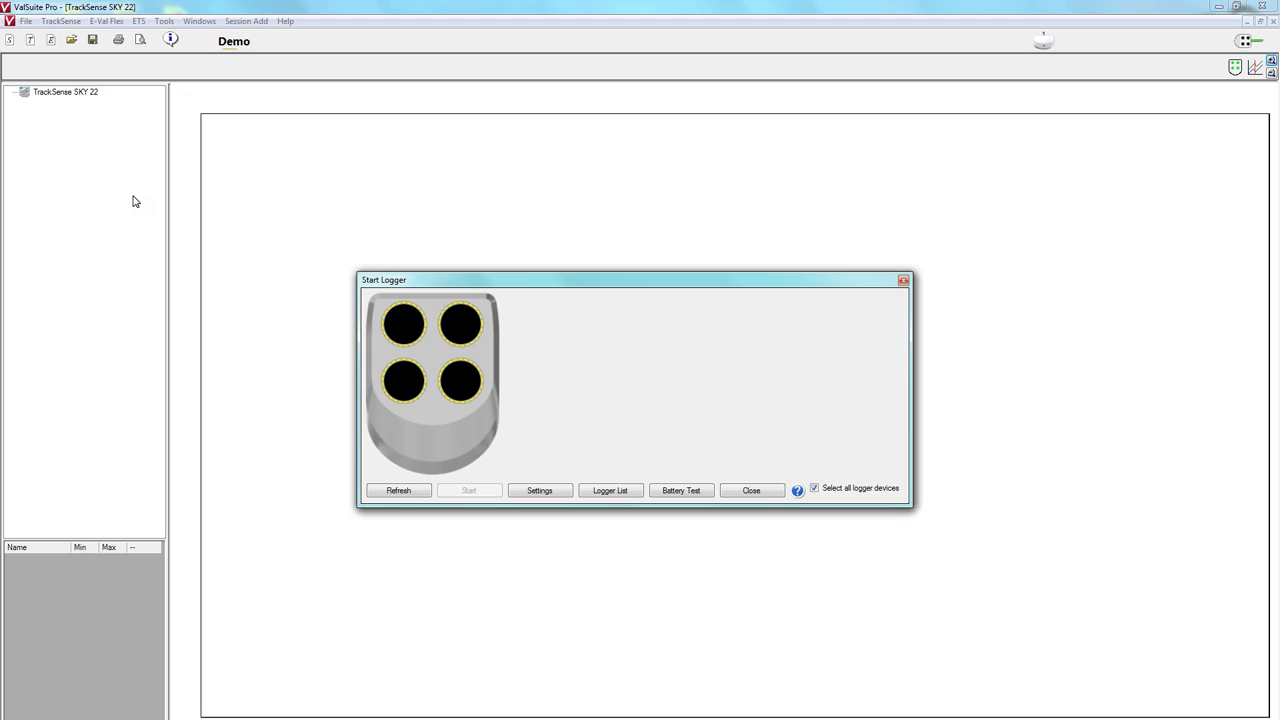
{"action": "left_click", "coordinate": [398, 490]}
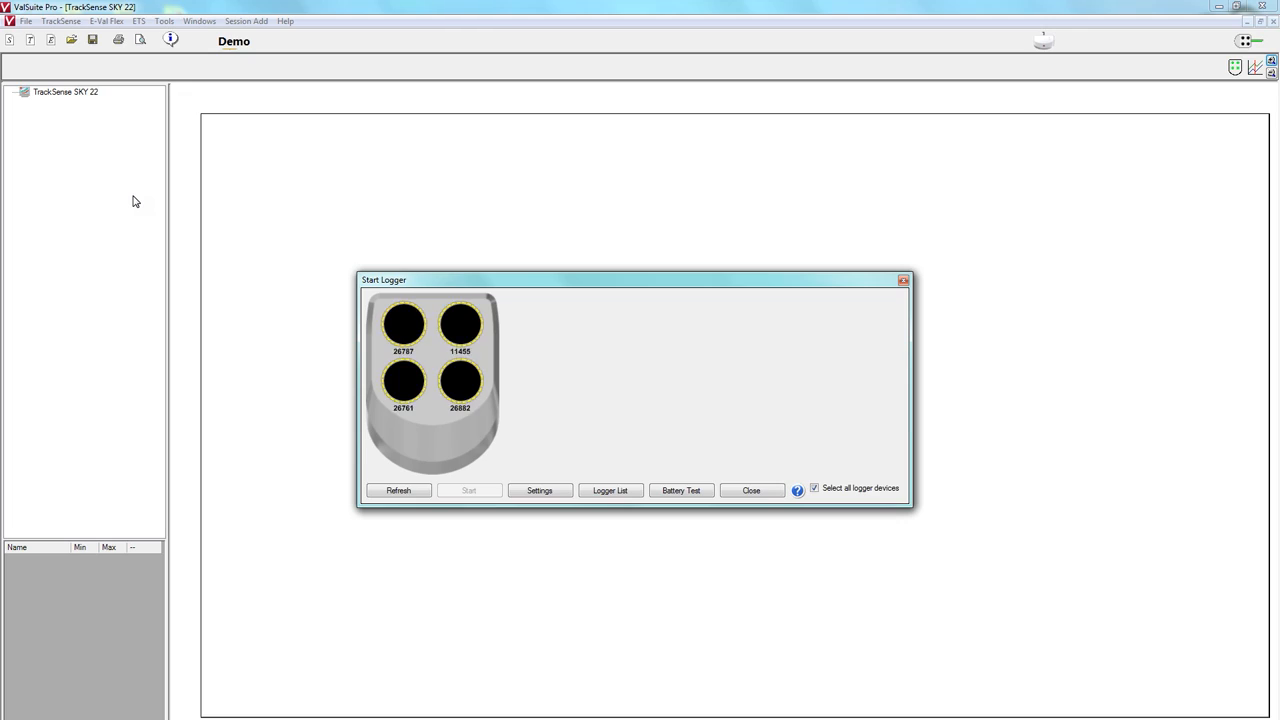